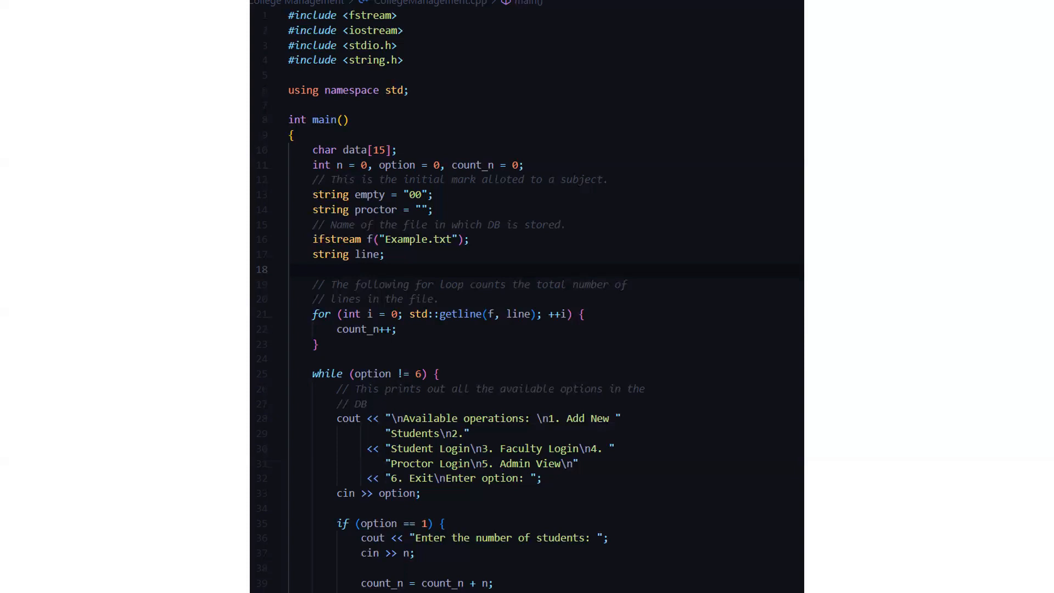
# Advance the slideshow to the faculty add/view marks code slide.
pyautogui.scroll(-3)
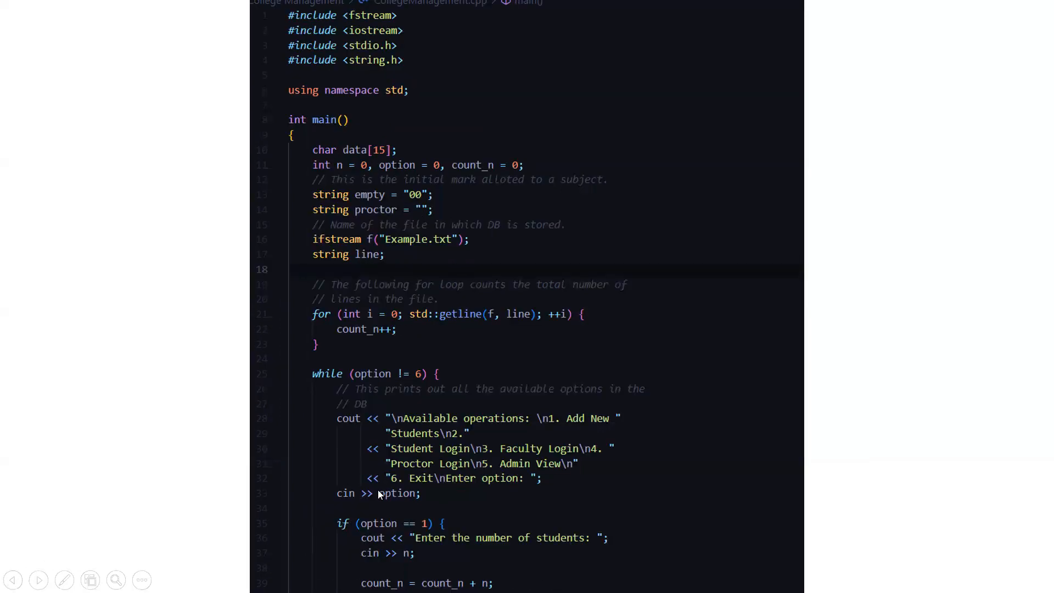
pyautogui.scroll(-3)
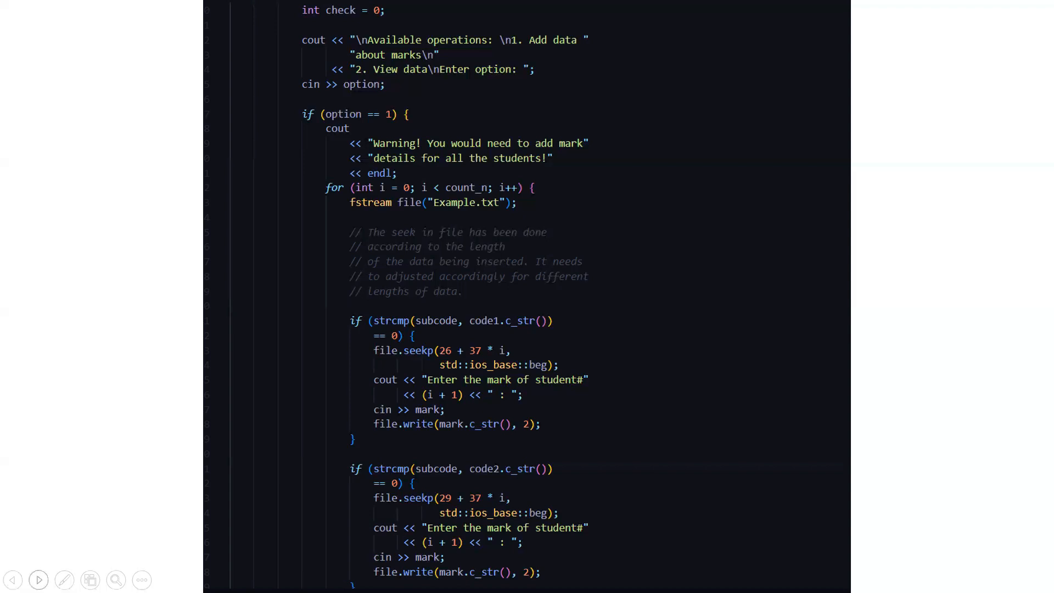
# Scroll past the remaining slides toward running CollegeManagement.cpp in the terminal.
pyautogui.scroll(-3)
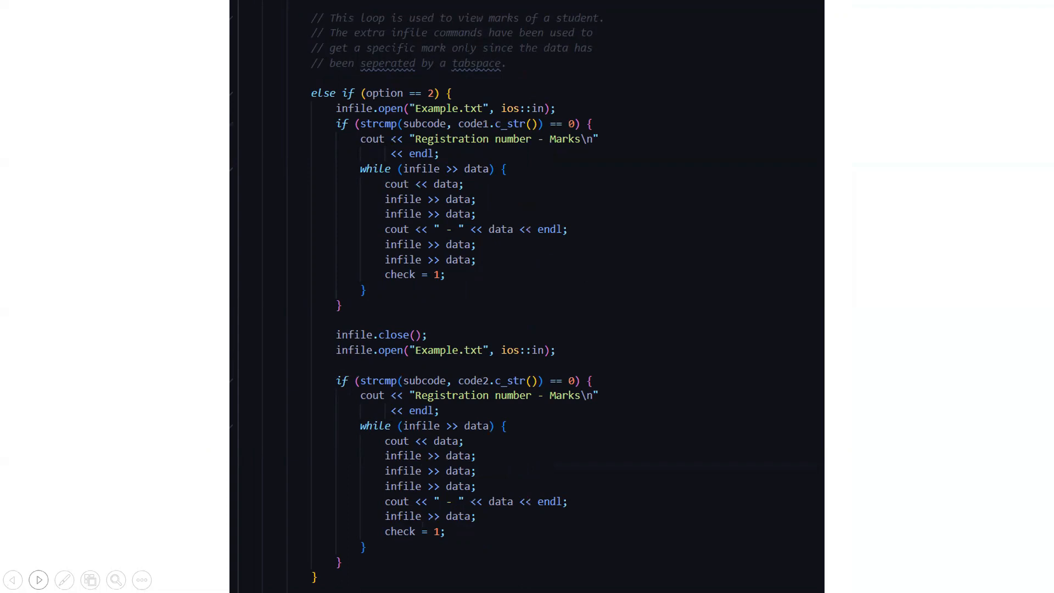
pyautogui.scroll(-3)
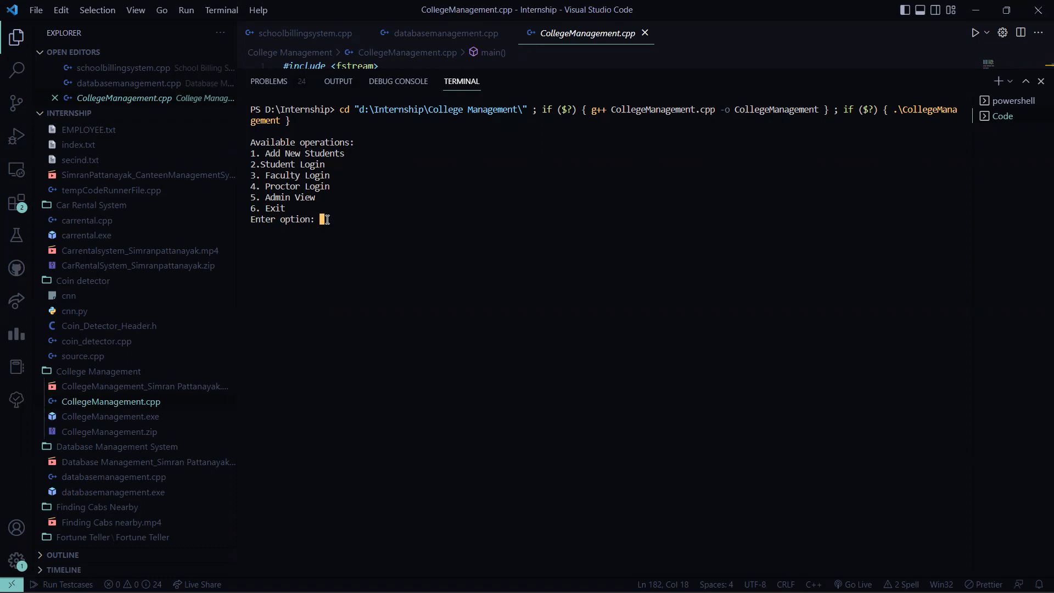
# Choose option 1 for 2 students and enter Simran, registration 1234, proctor ID 2345.
pyautogui.write('1')
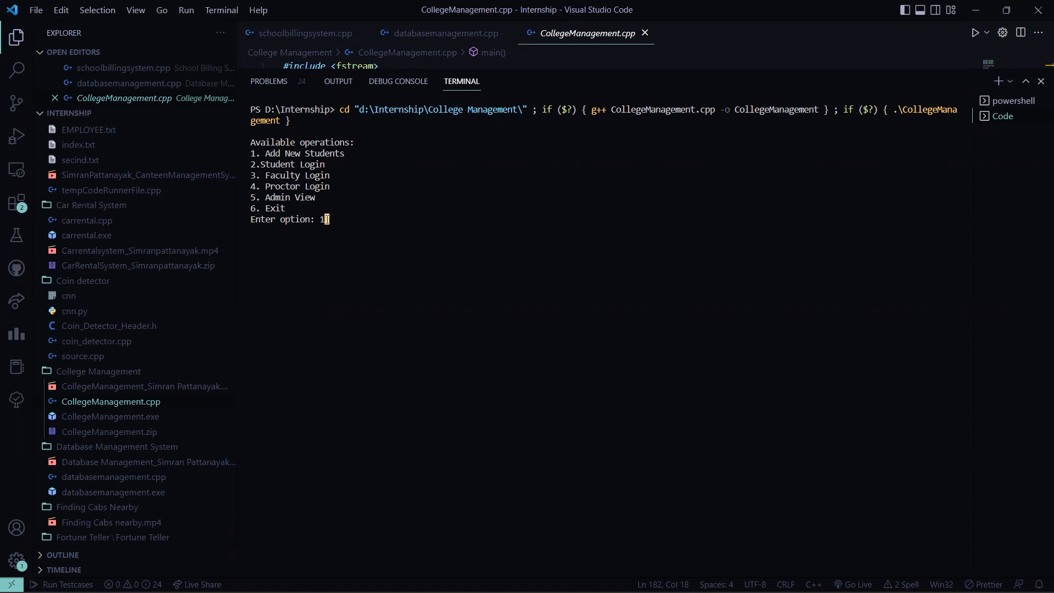
pyautogui.press('enter')
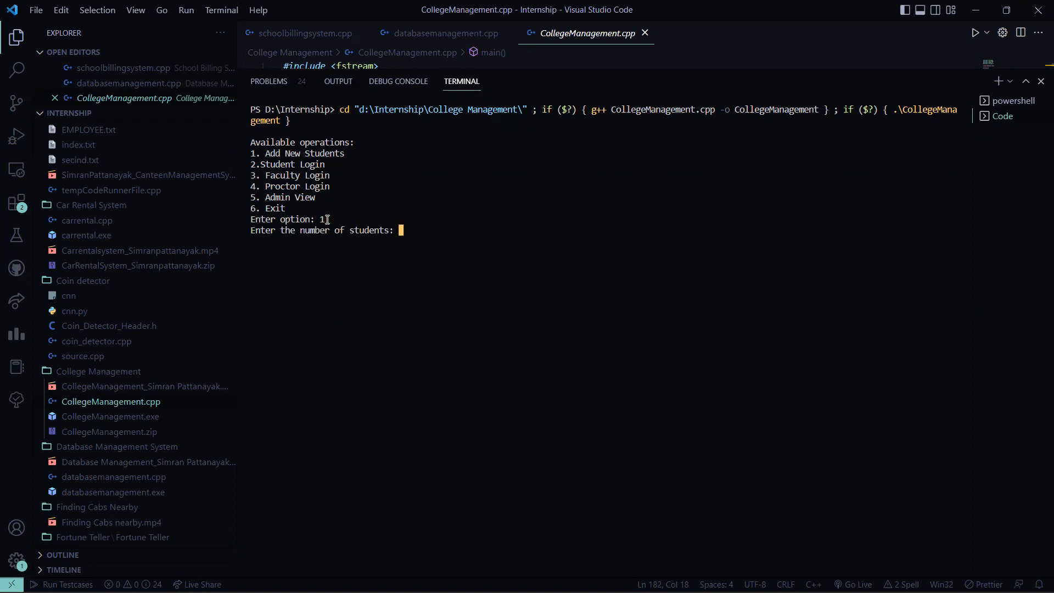
pyautogui.write('2')
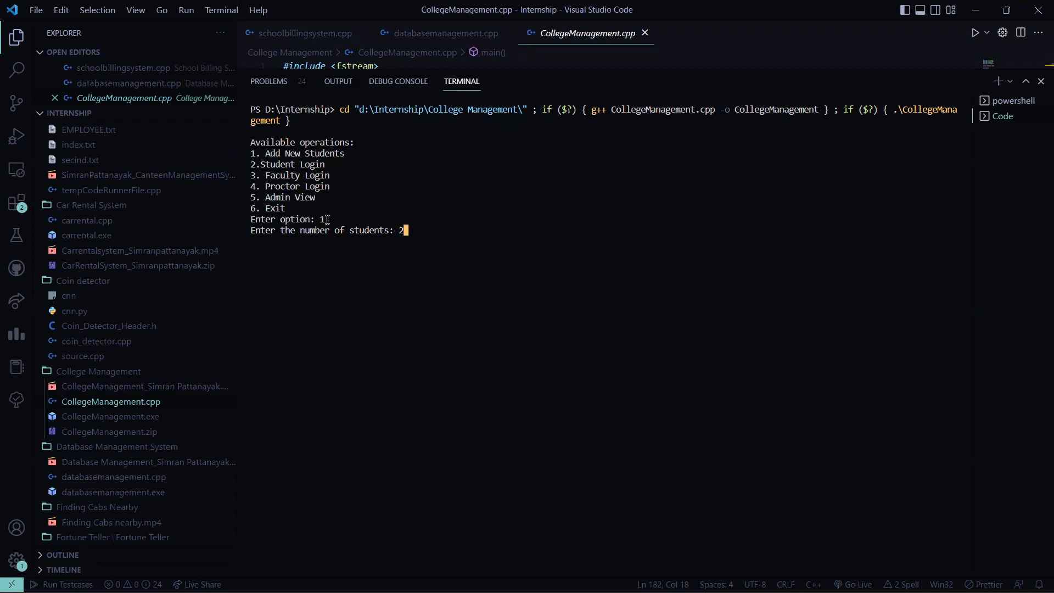
pyautogui.write('1234')
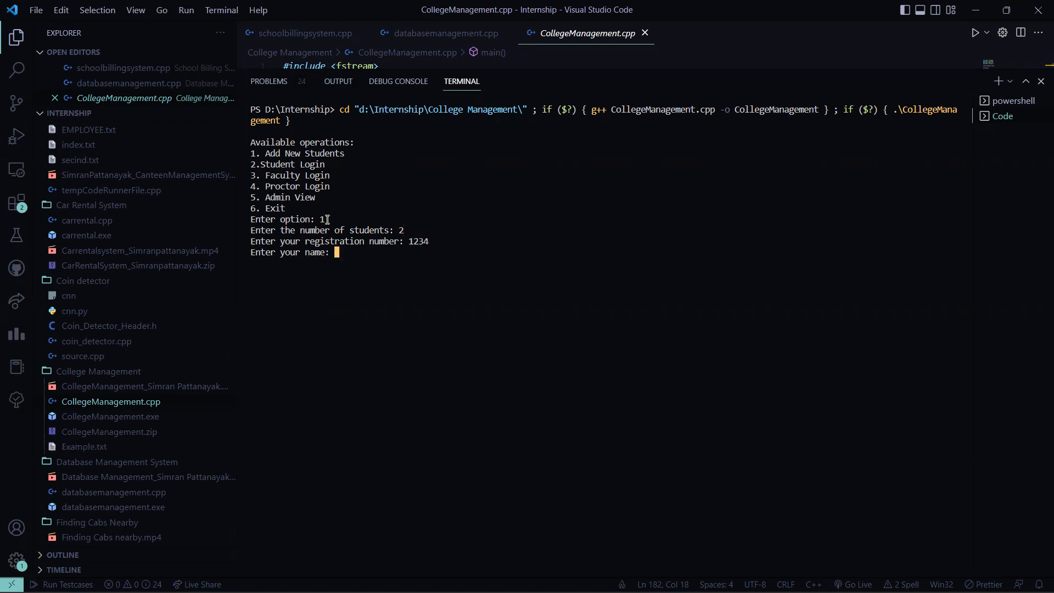
pyautogui.write('Simran')
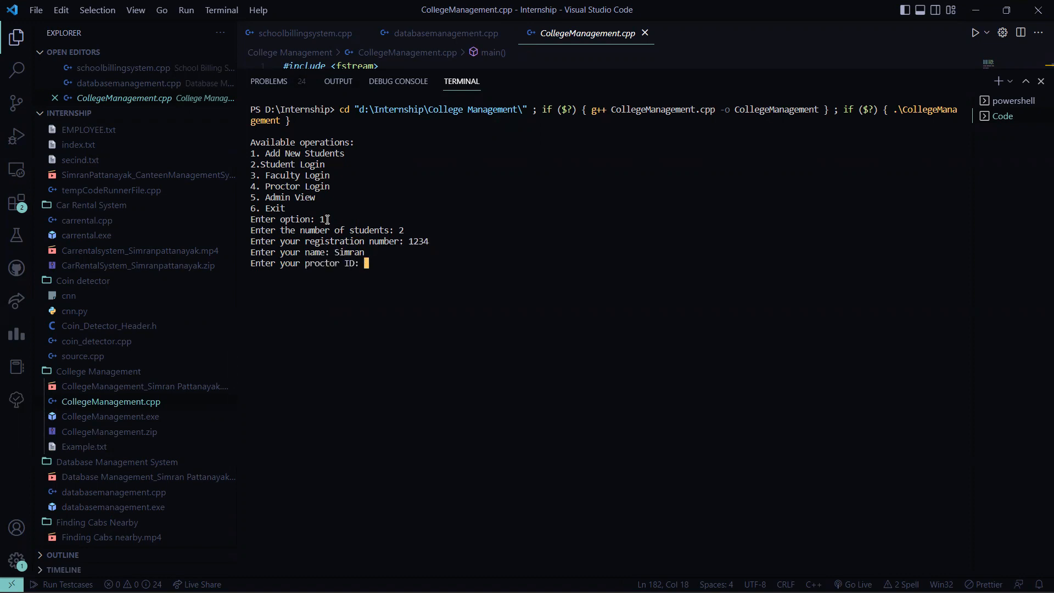
pyautogui.write('2345')
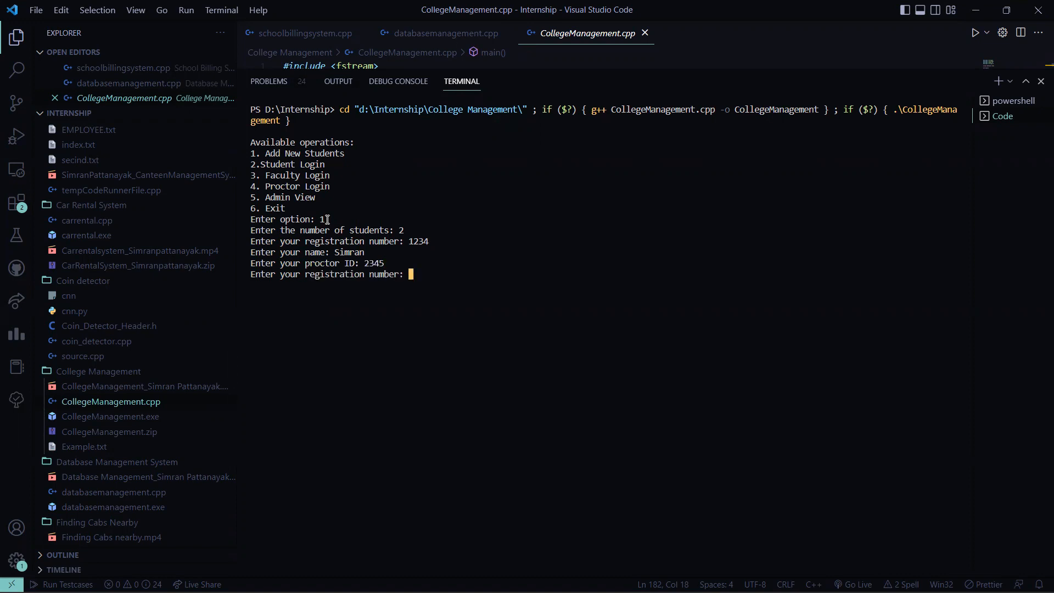
# Enter the second student Shovna with registration 1234 and proctor ID 2356.
pyautogui.write('1234')
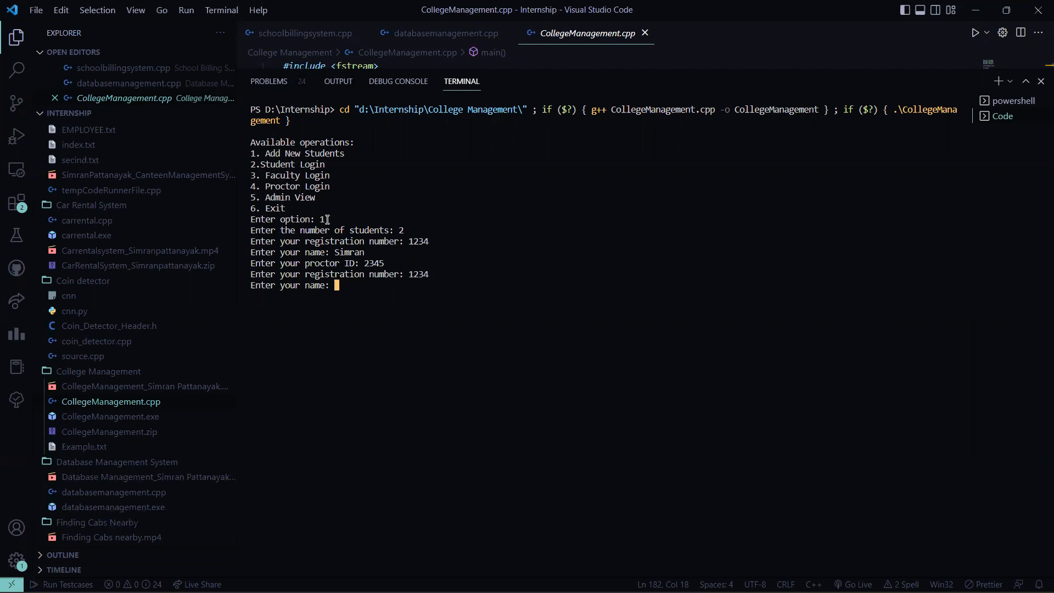
pyautogui.write('Shovna')
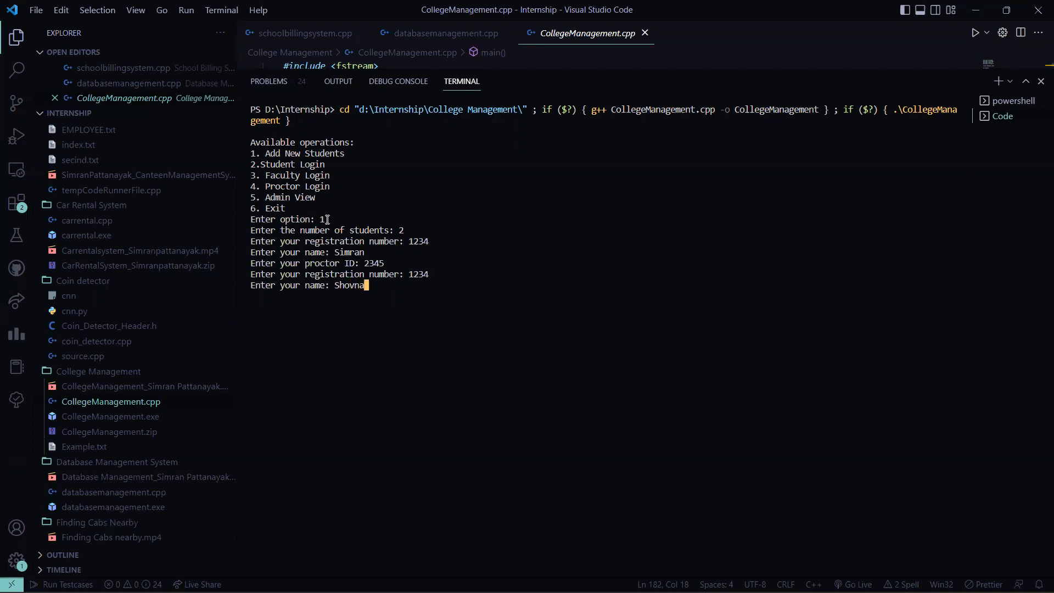
pyautogui.write('23')
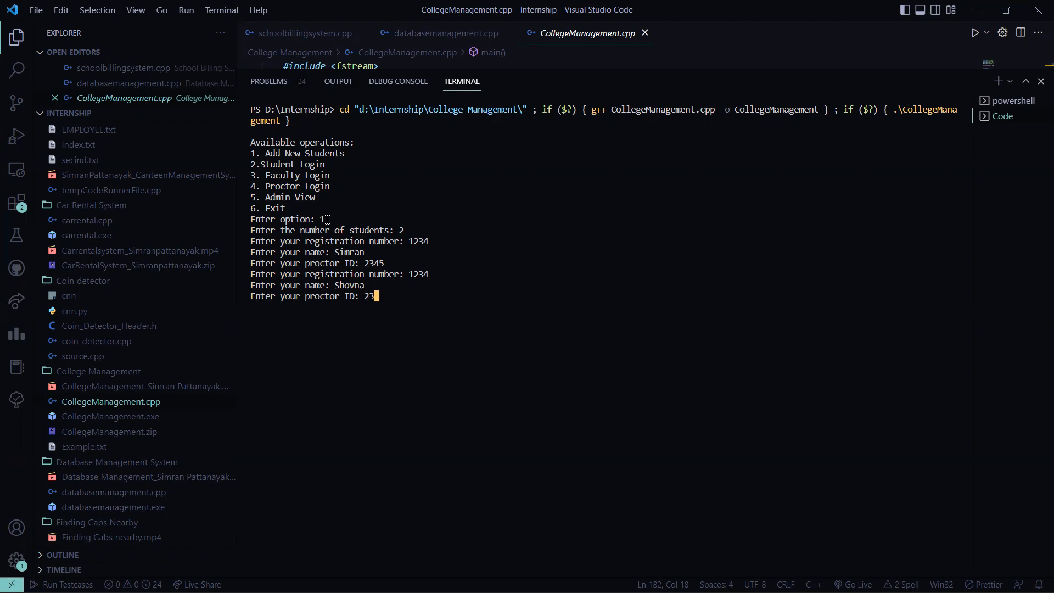
pyautogui.write('56')
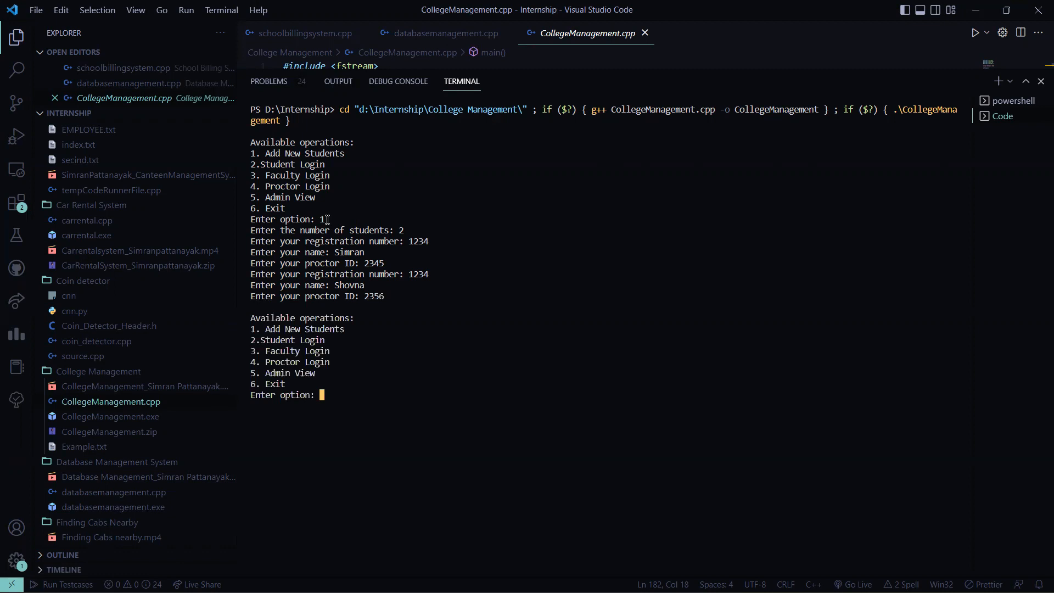
# View student 1234's record via option 2, then faculty login with subject code 2.
pyautogui.write('2')
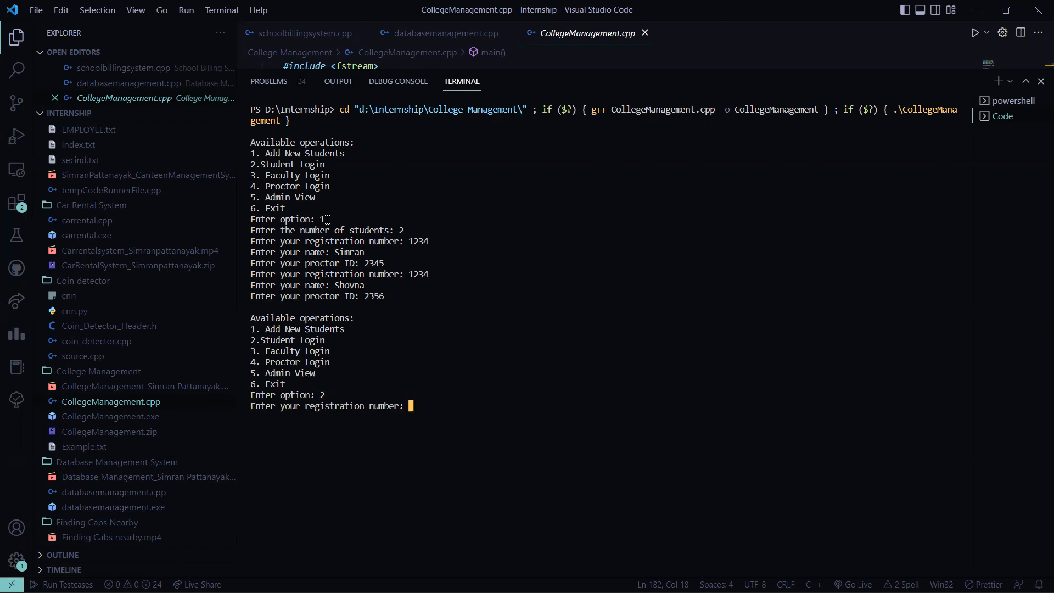
pyautogui.write('1234')
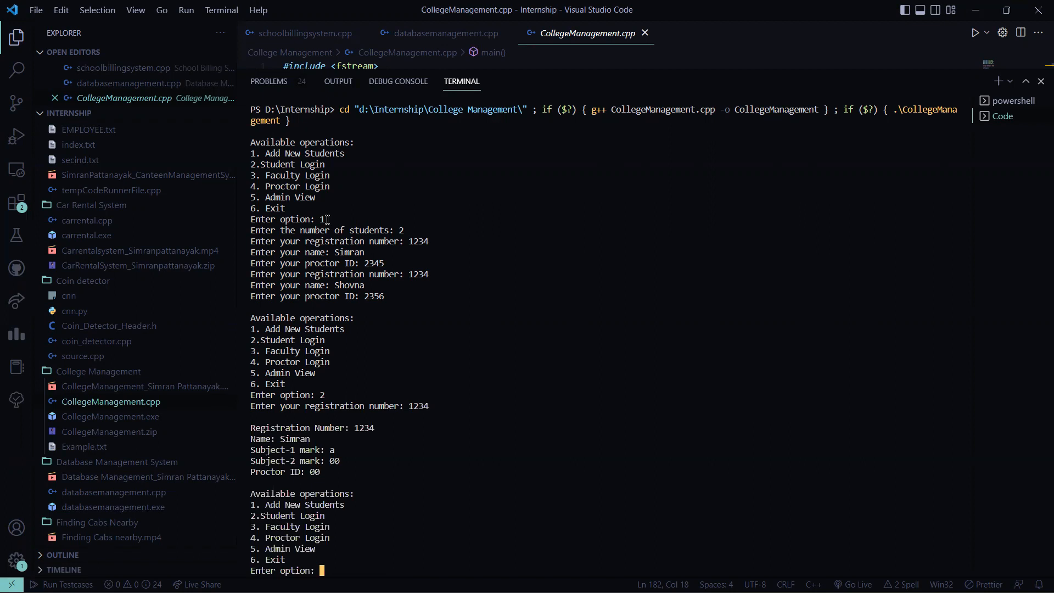
pyautogui.write('3')
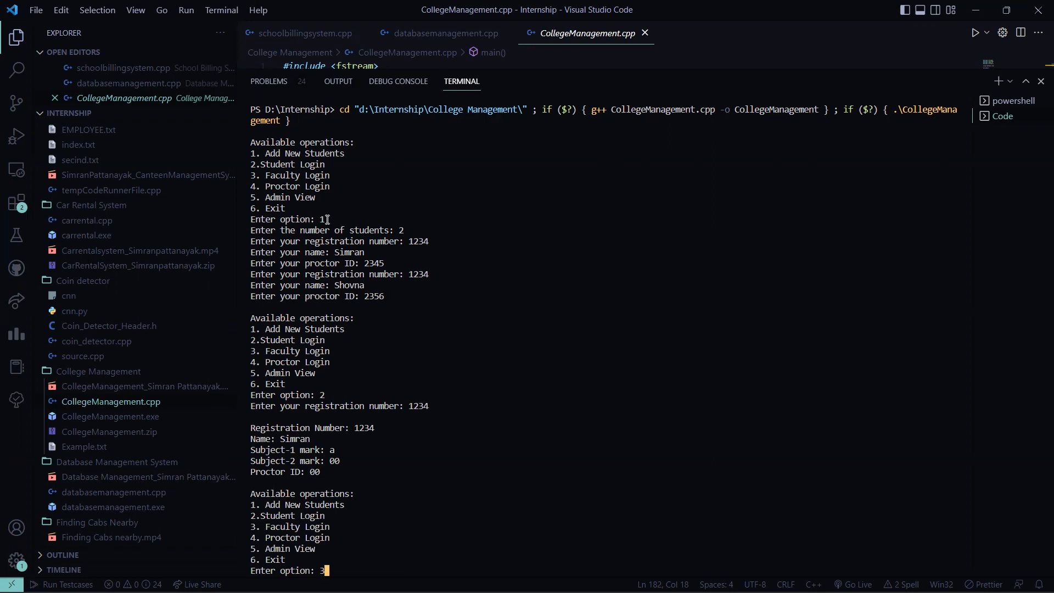
pyautogui.write('2')
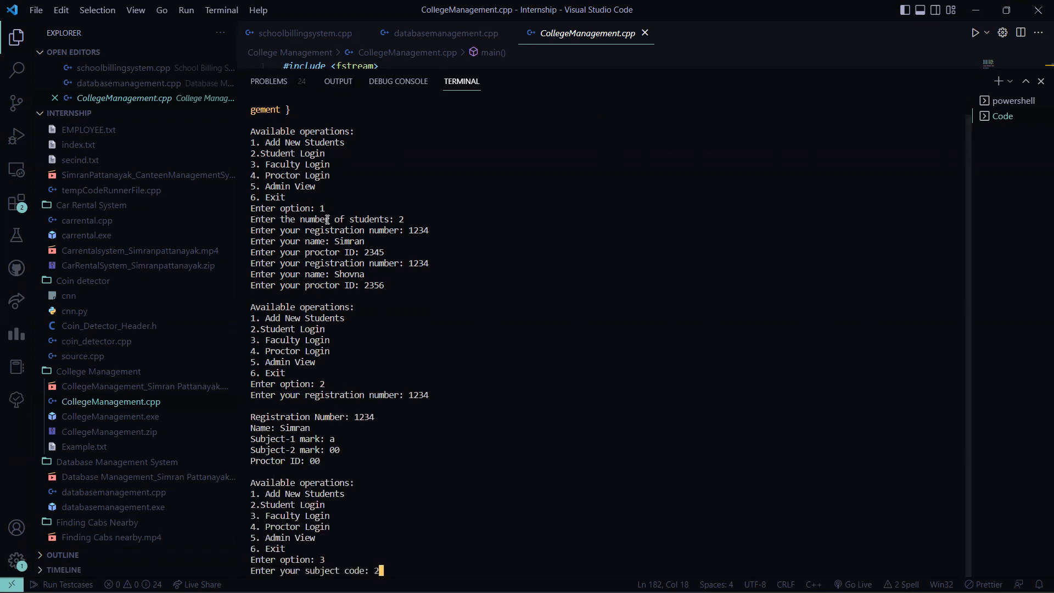
pyautogui.press('Enter')
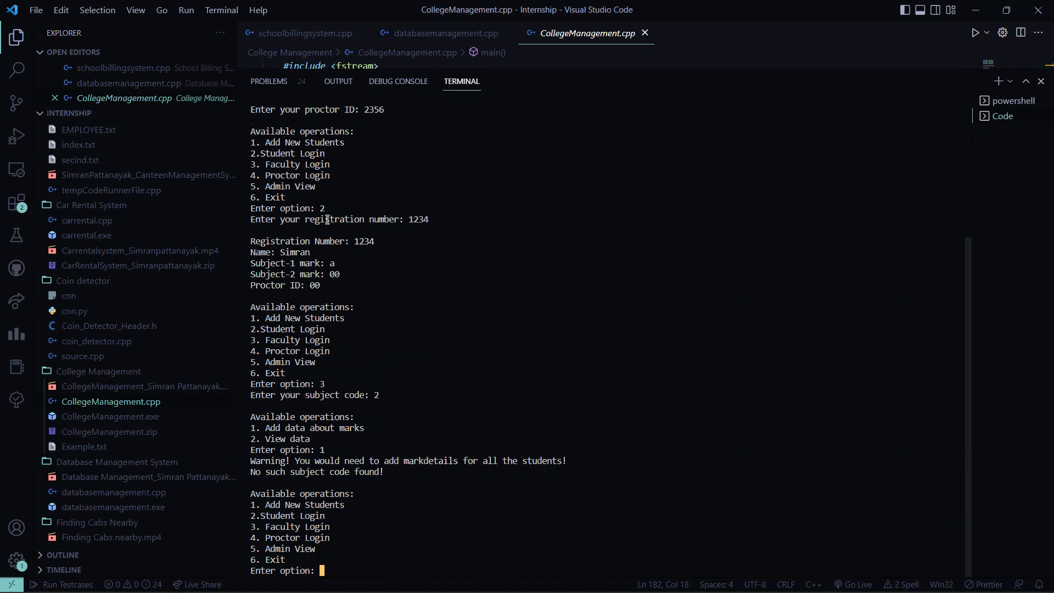
# Try proctor login with ID 1, then reveal Example.txt with the Simran and Shovna records.
pyautogui.write('4')
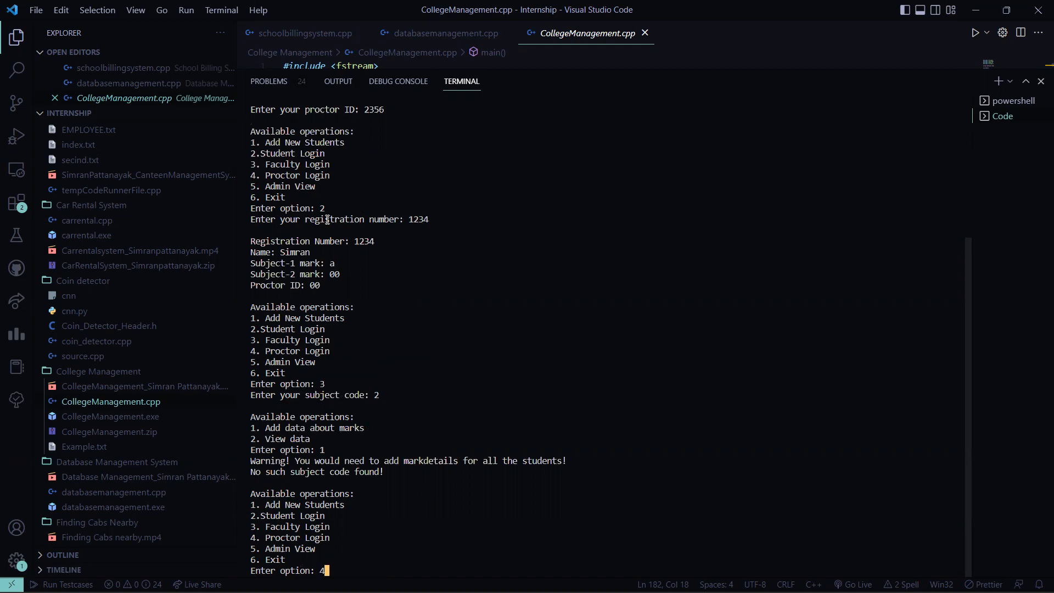
pyautogui.write('1')
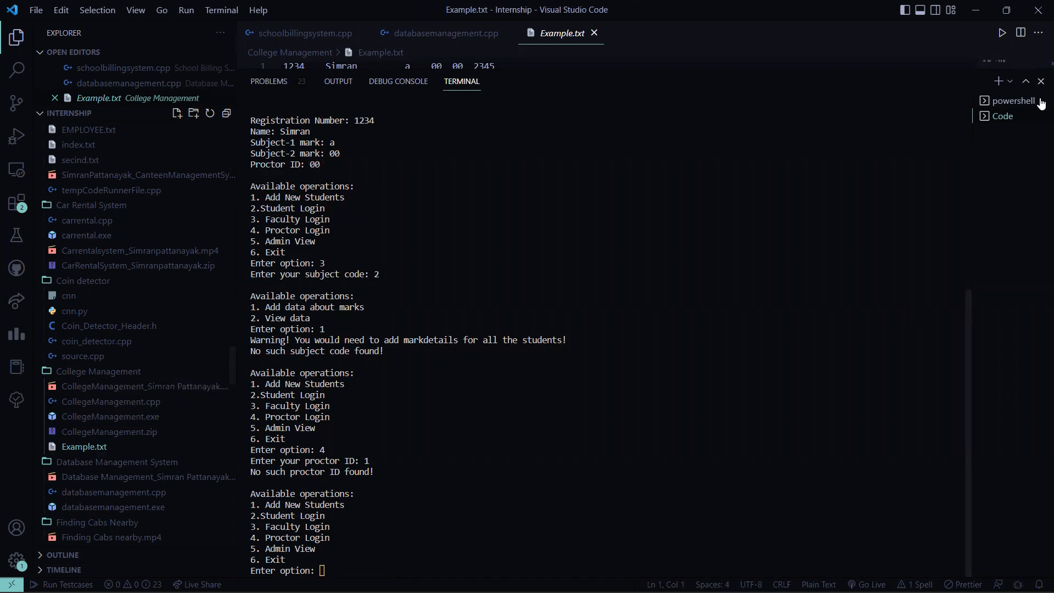
pyautogui.click(1040, 81)
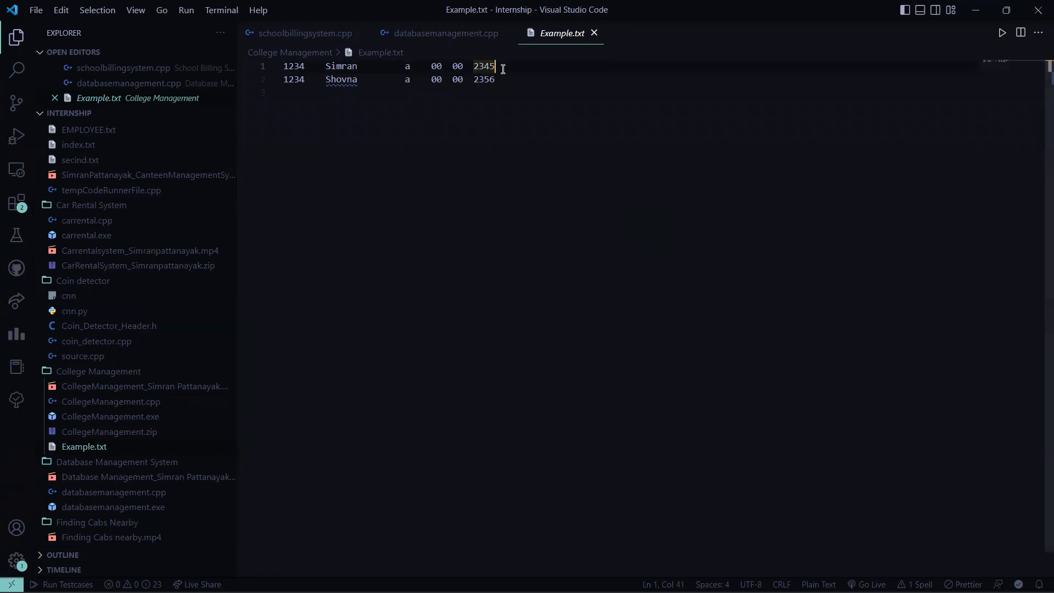
pyautogui.moveTo(110, 431)
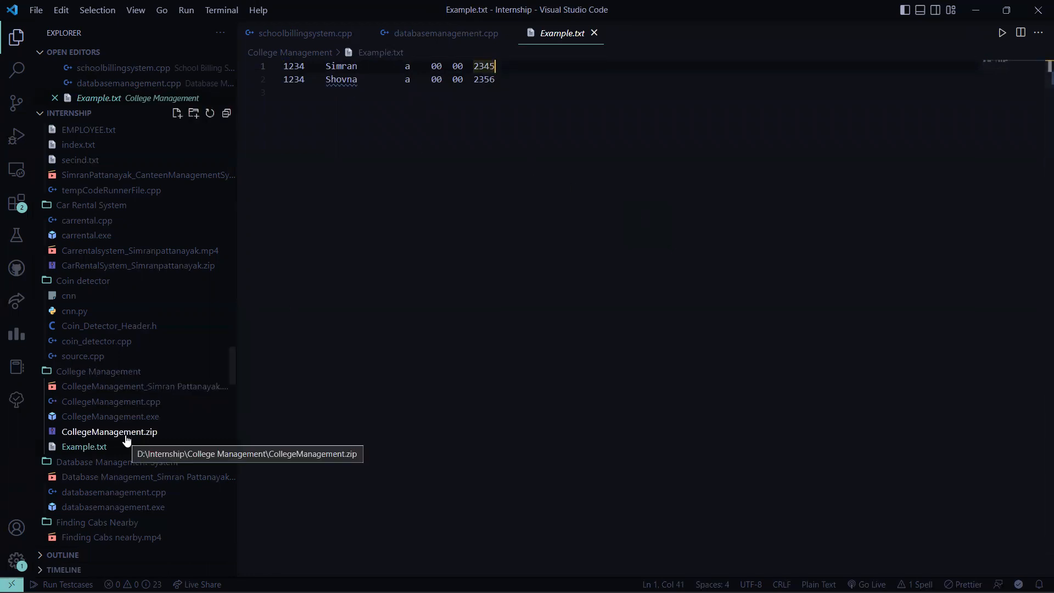
# Recompile and relaunch CollegeManagement.cpp so a fresh operations menu waits in the Code terminal.
pyautogui.click(110, 401)
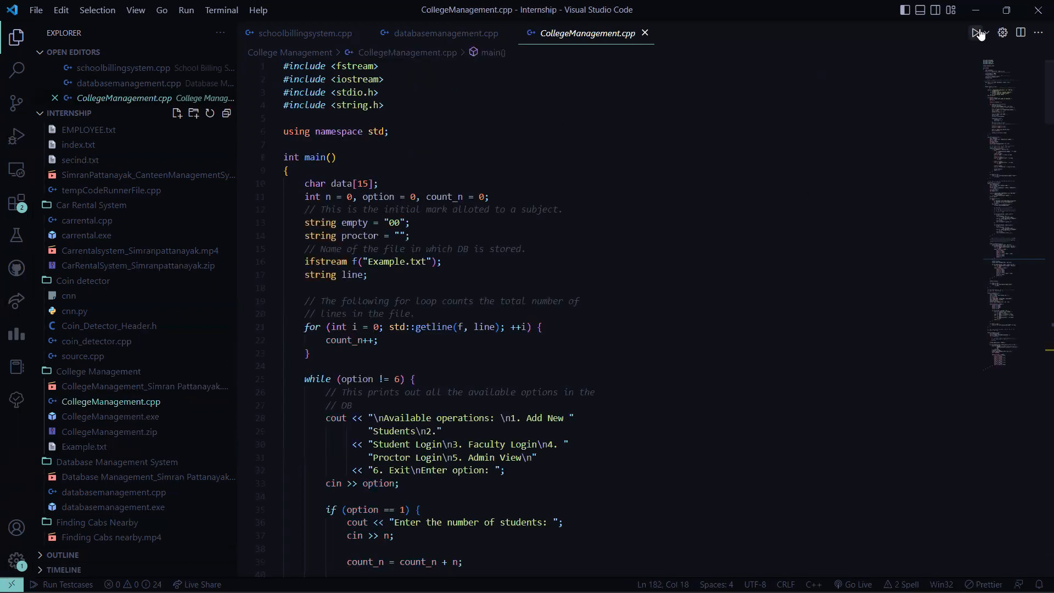
pyautogui.click(973, 31)
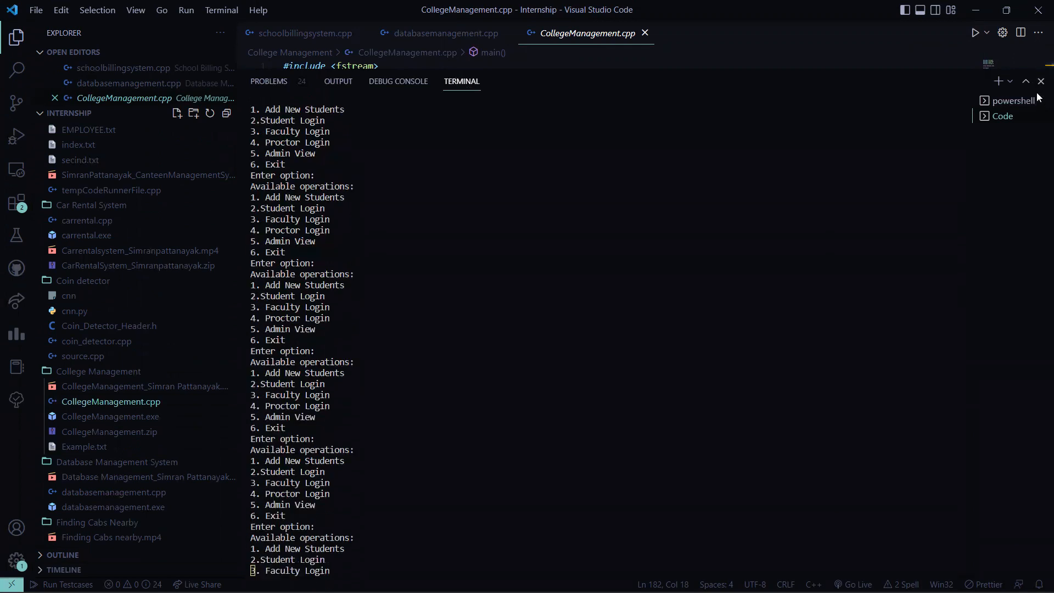
pyautogui.click(1040, 80)
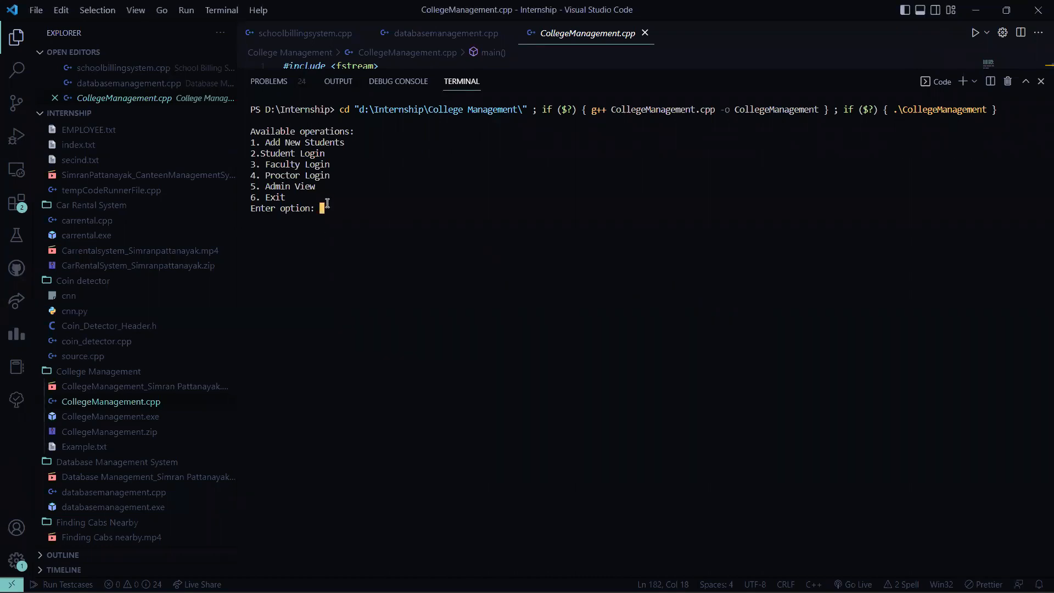
# Add student Shovna with registration 1234 and proctor ID 2345 via option 1.
pyautogui.write('1')
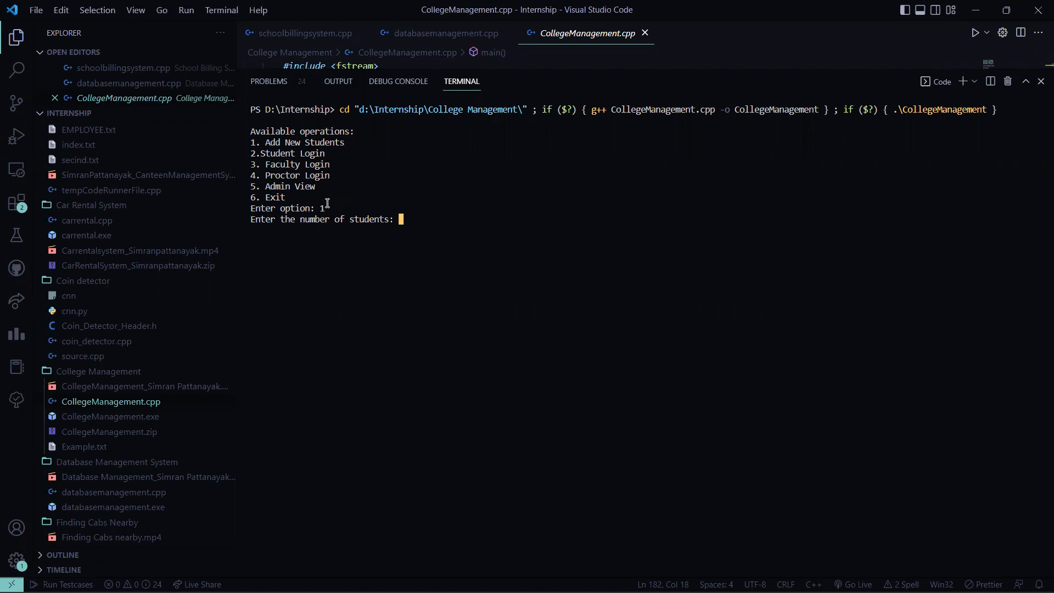
pyautogui.write('1234')
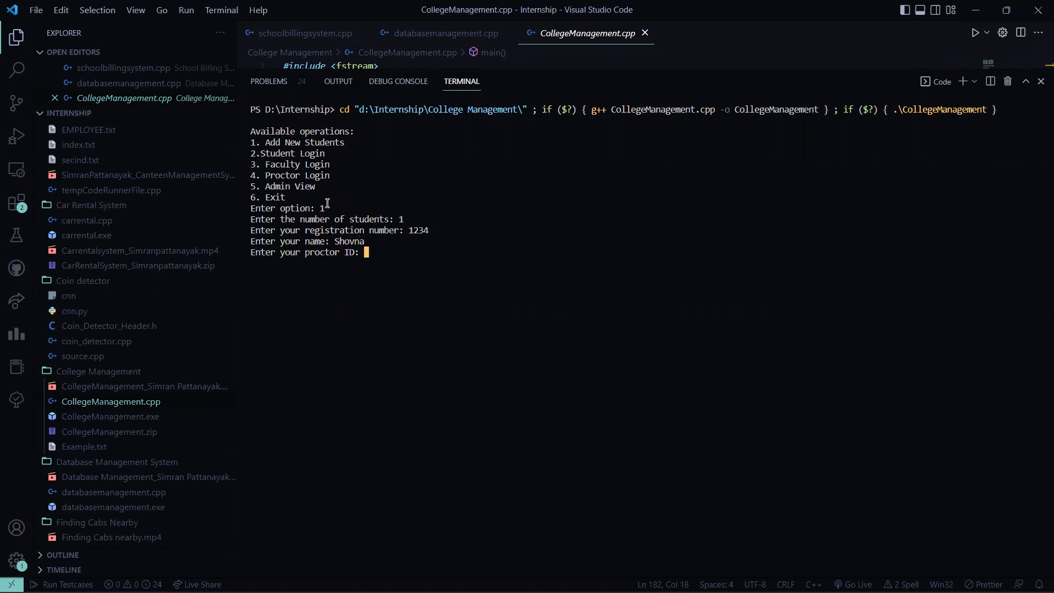
pyautogui.write('2345')
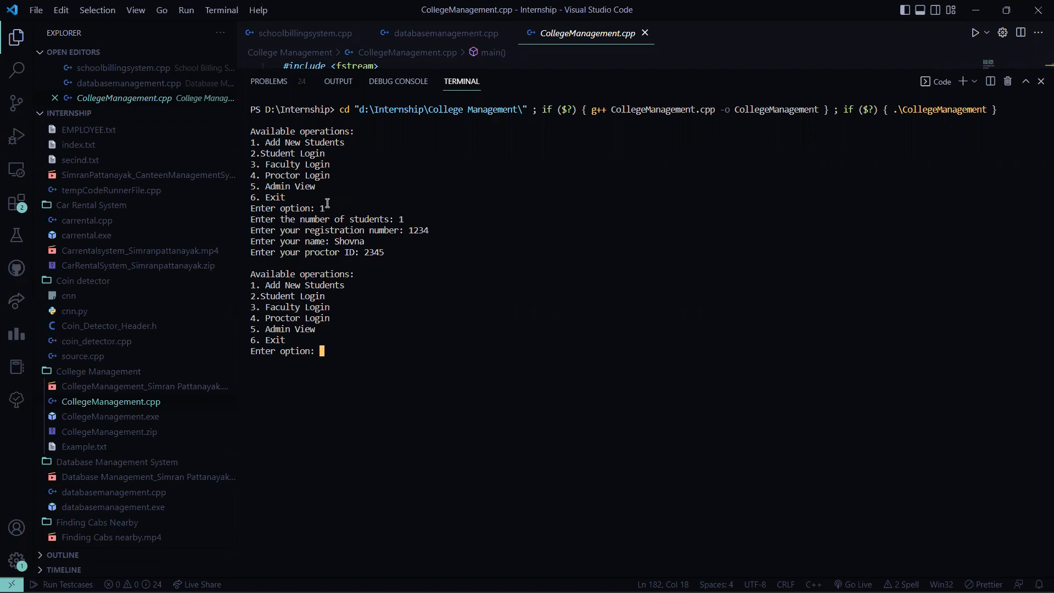
# View record 1234 with option 2, then start faculty login with option 3.
pyautogui.write('2')
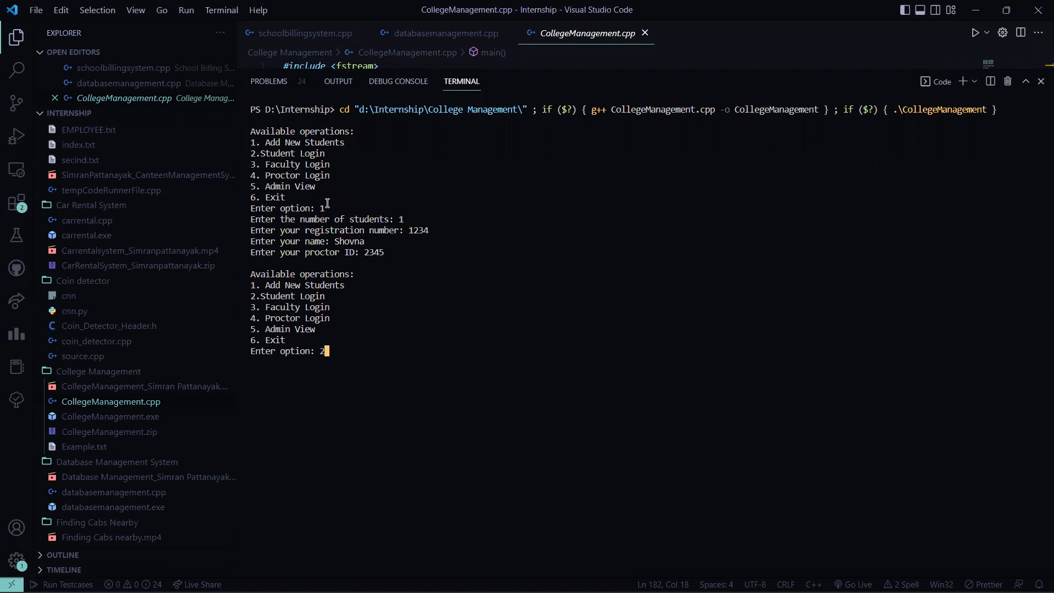
pyautogui.write('1234')
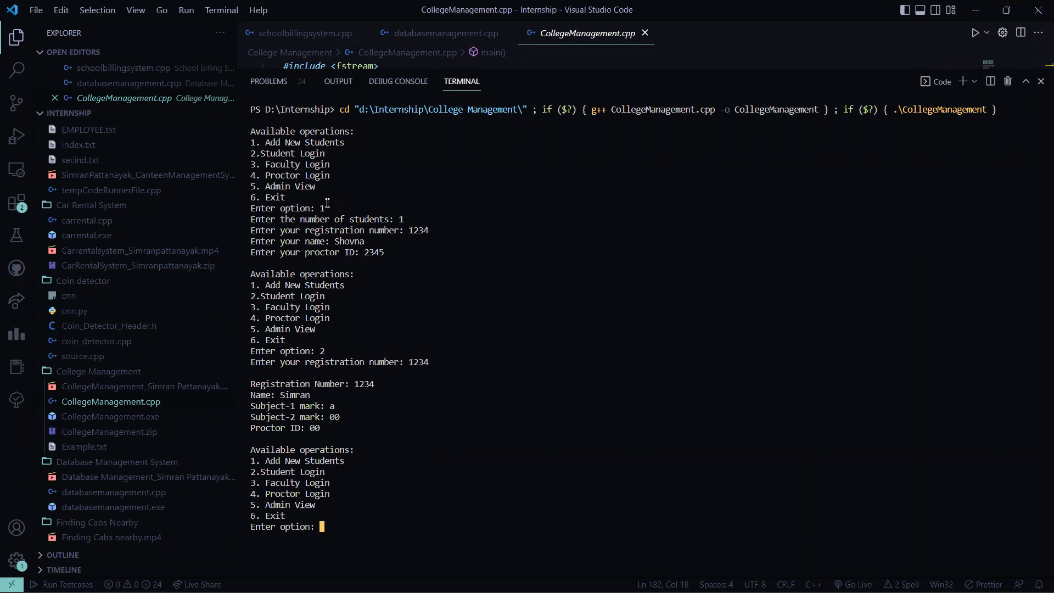
pyautogui.write('3')
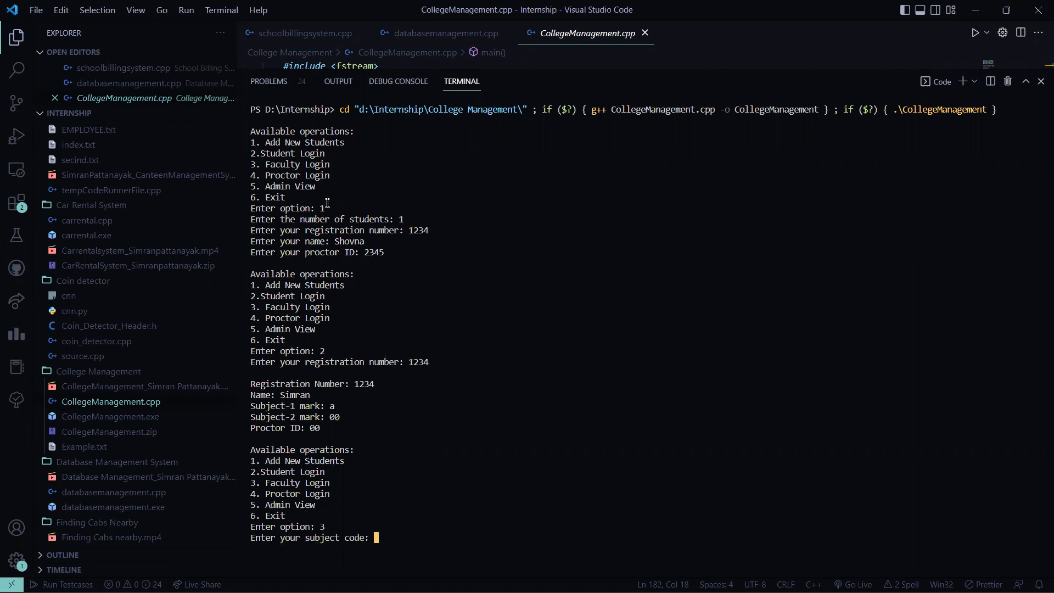
pyautogui.write('1')
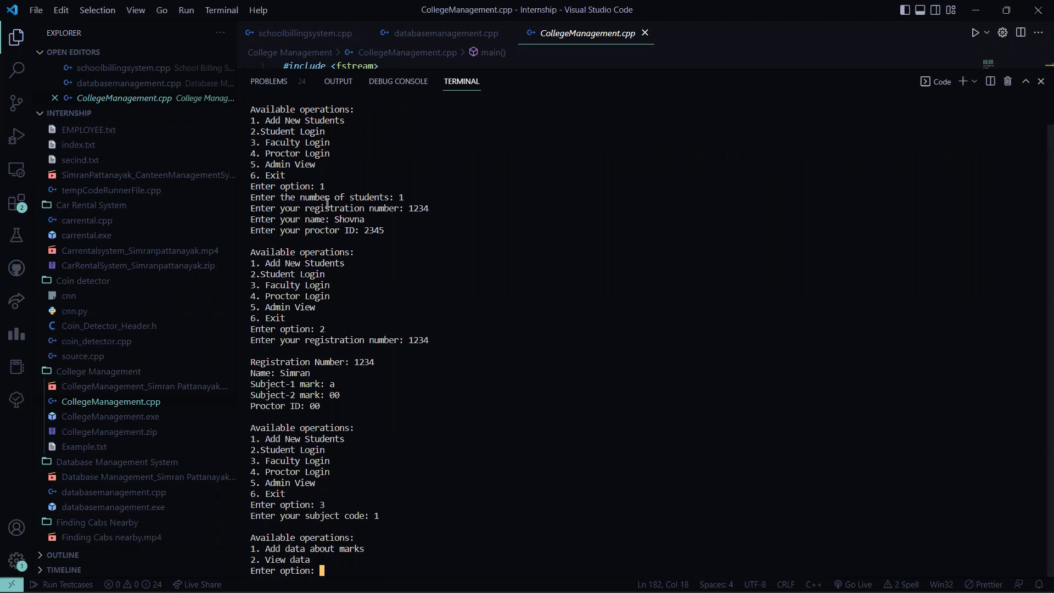
pyautogui.write('1')
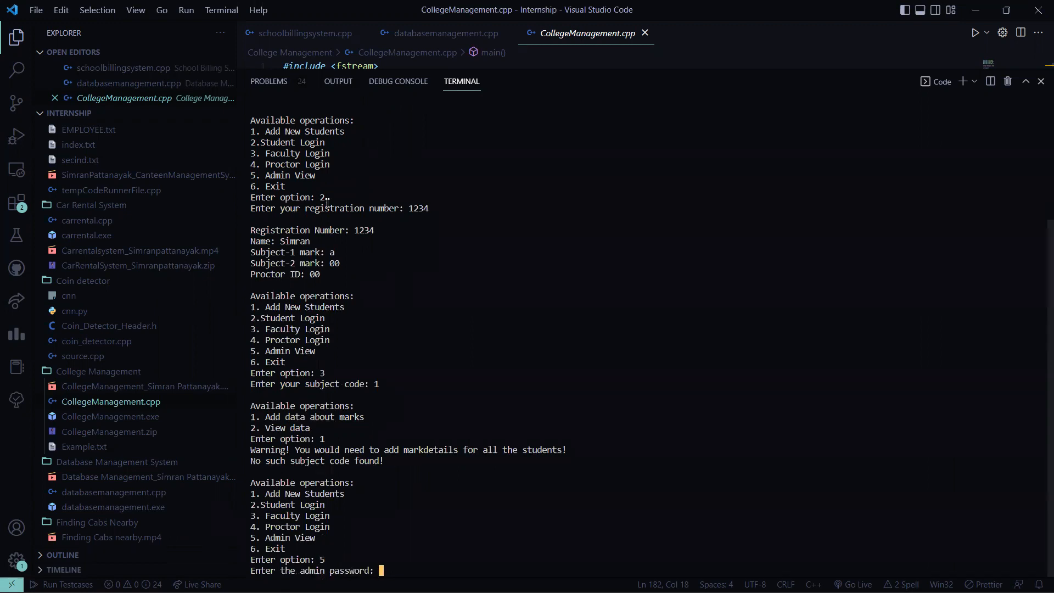
pyautogui.write('pass')
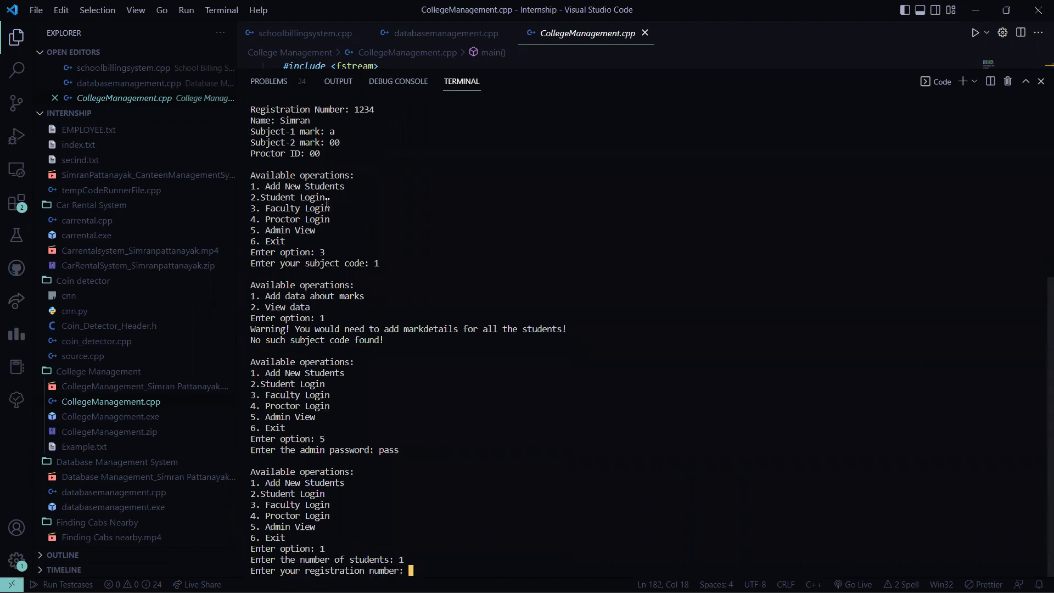
# Add student tulip with registration 5678 and proctor ID 3456, then exit with option 6.
pyautogui.write('567')
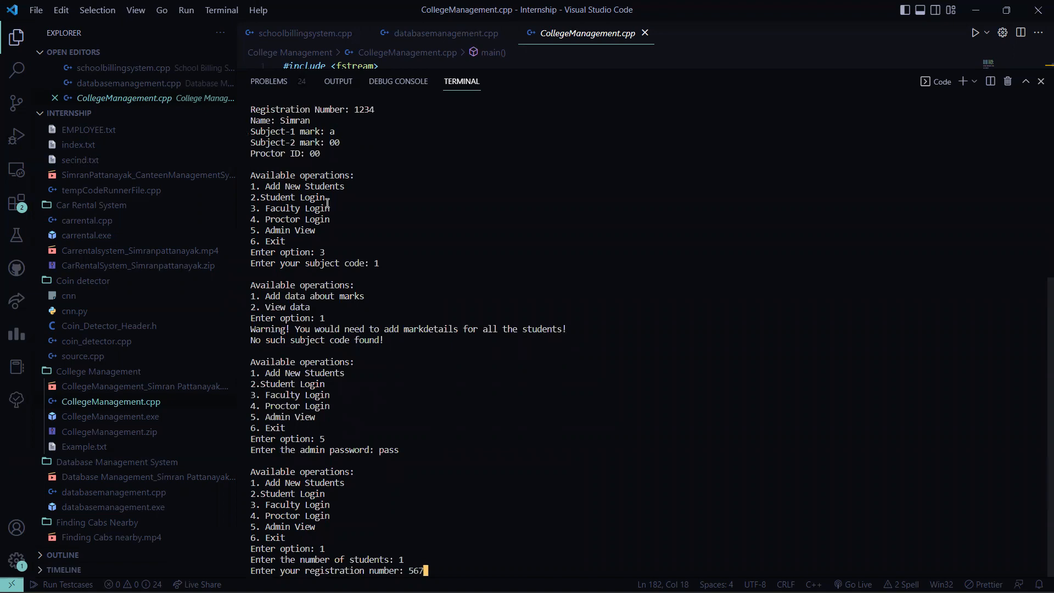
pyautogui.write('8')
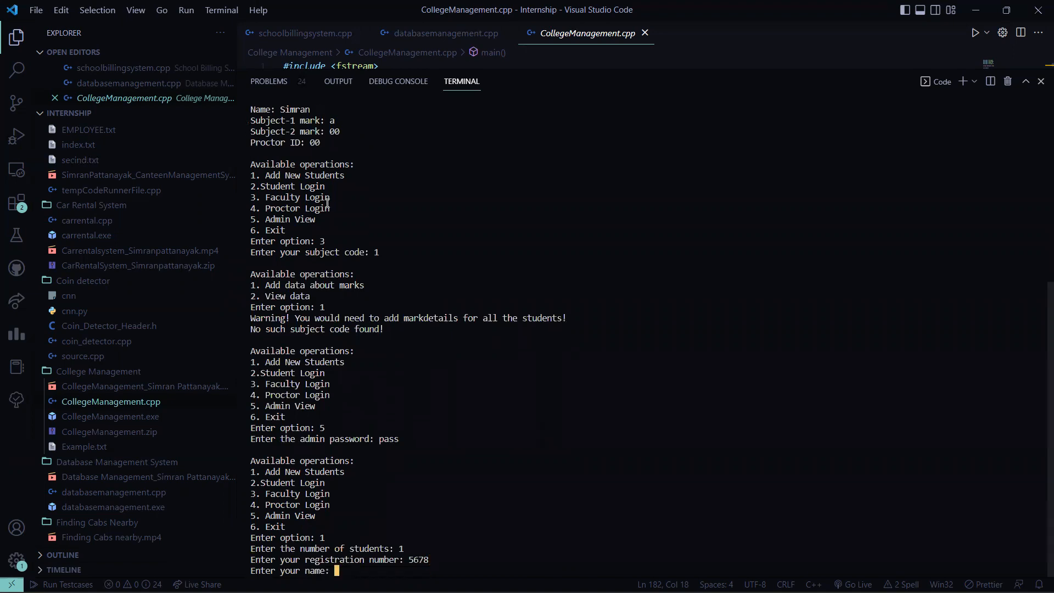
pyautogui.write('tu')
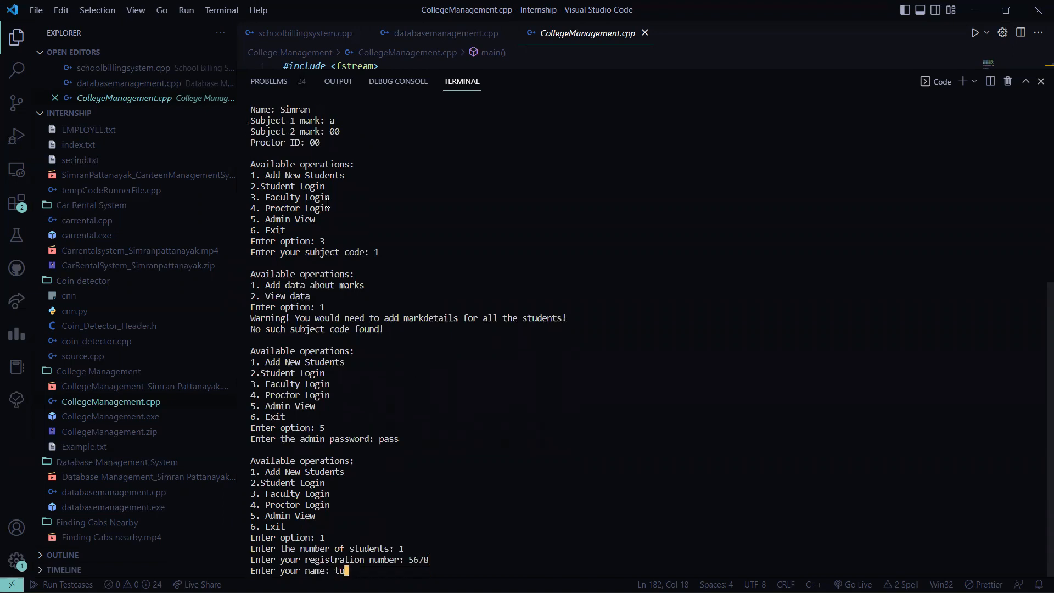
pyautogui.write('lip')
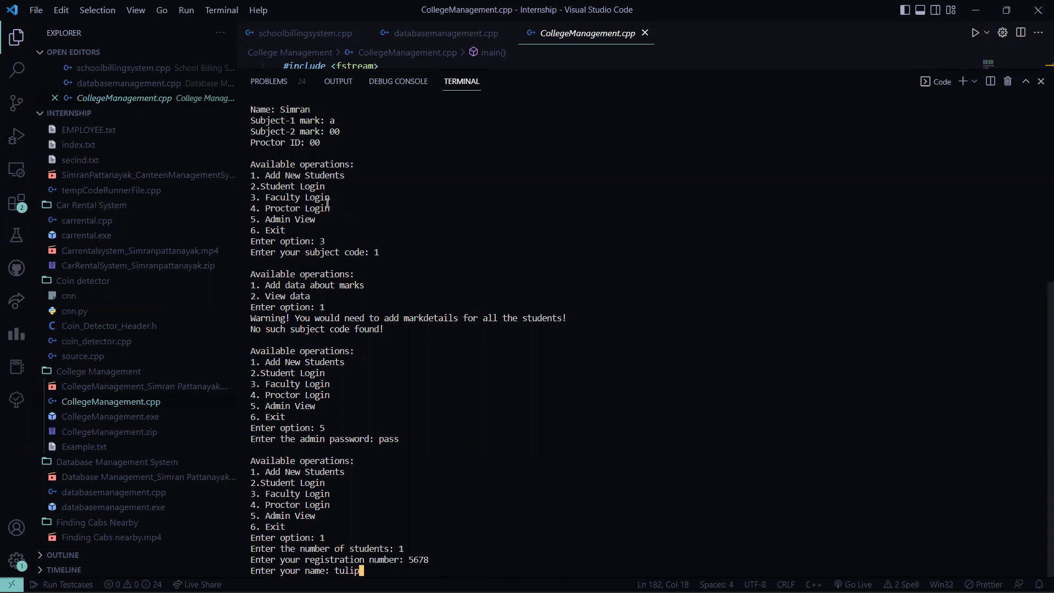
pyautogui.write('345')
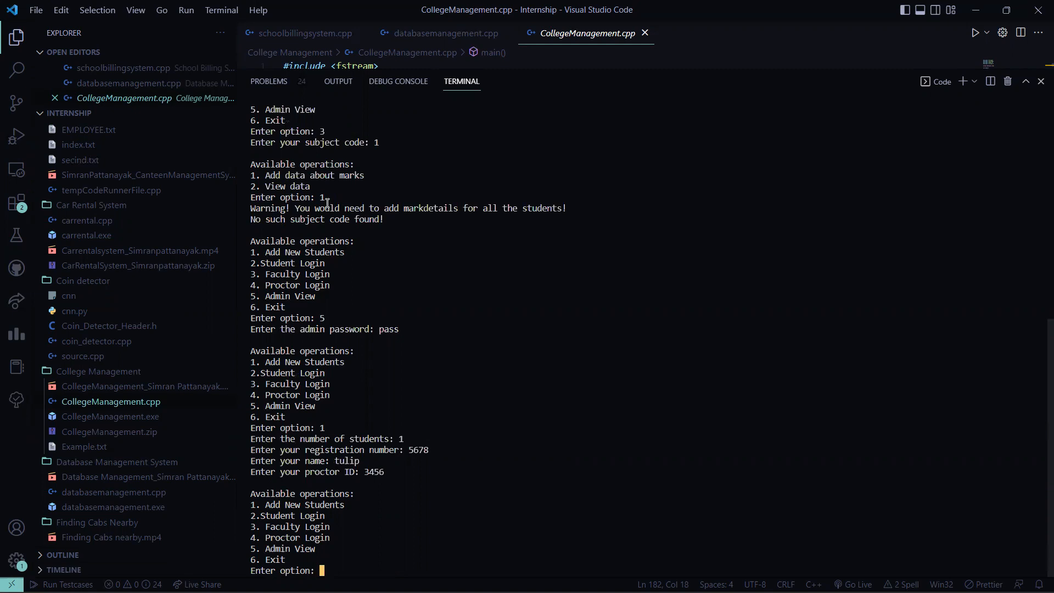
pyautogui.write('6')
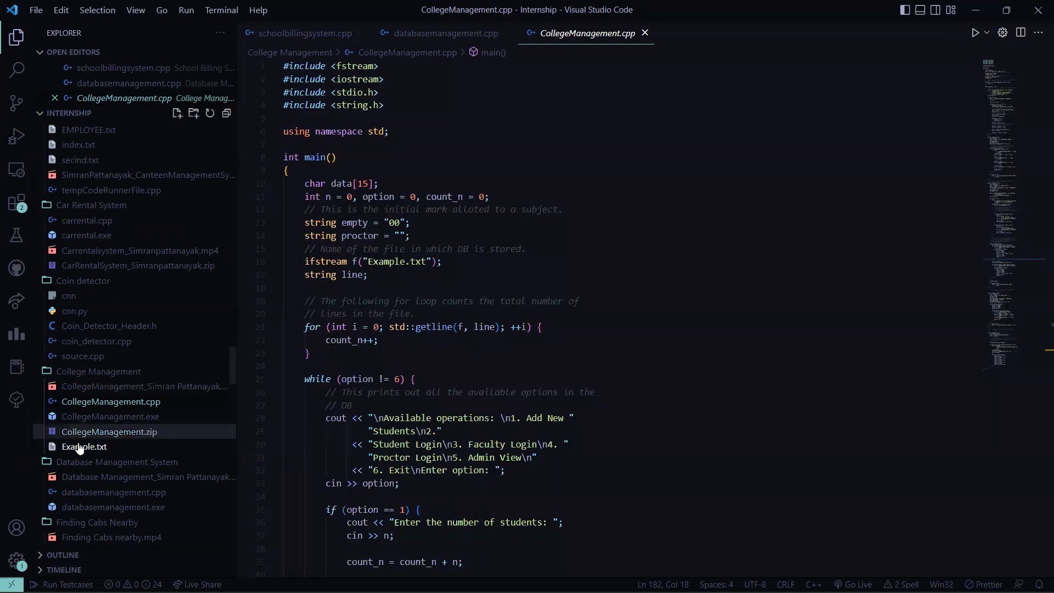
pyautogui.doubleClick(84, 447)
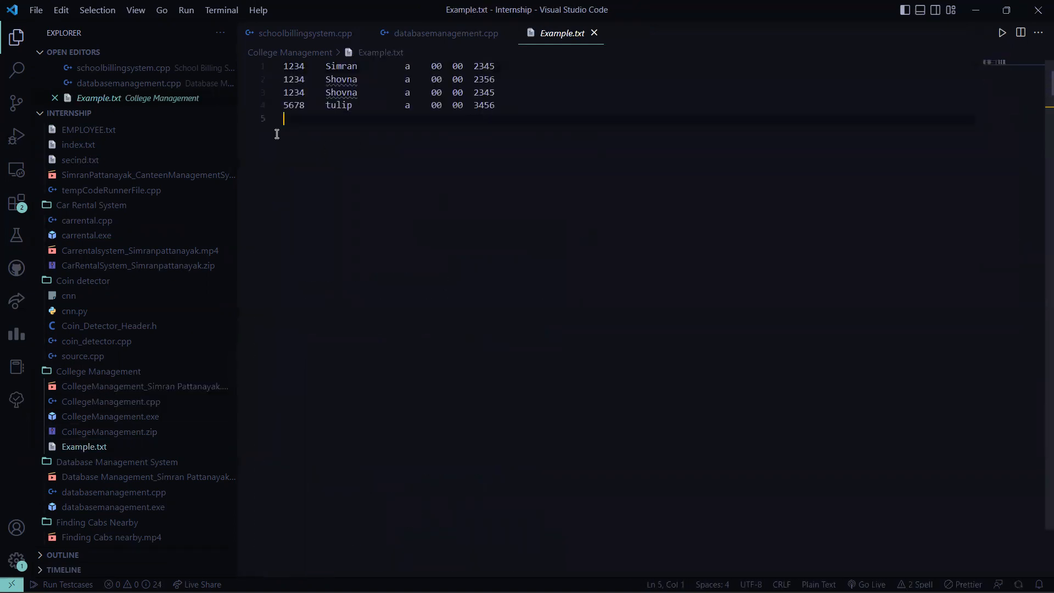
pyautogui.moveTo(394, 96)
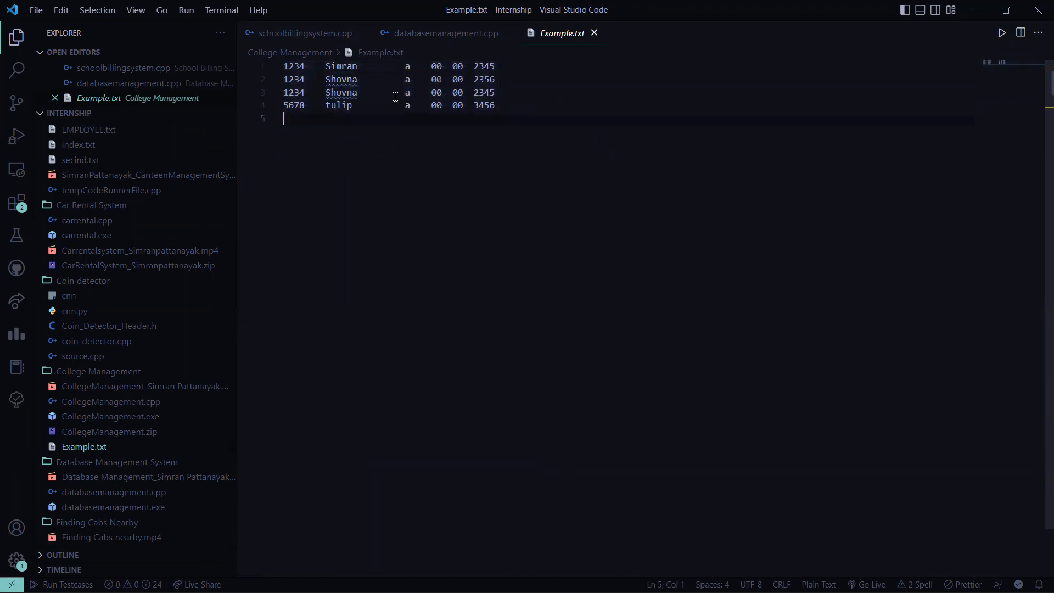
pyautogui.moveTo(642, 279)
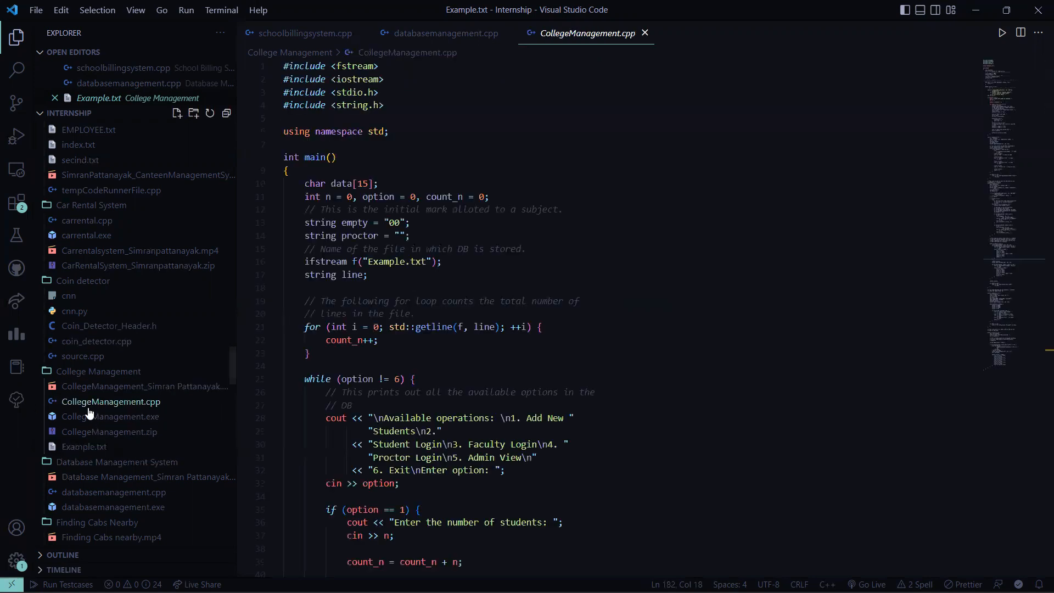
pyautogui.click(111, 402)
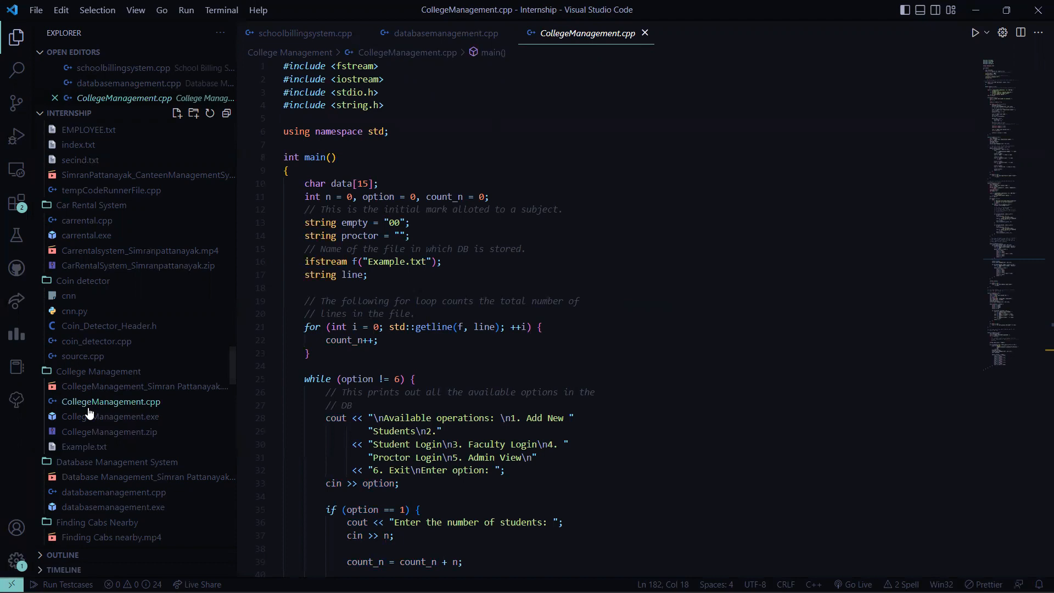